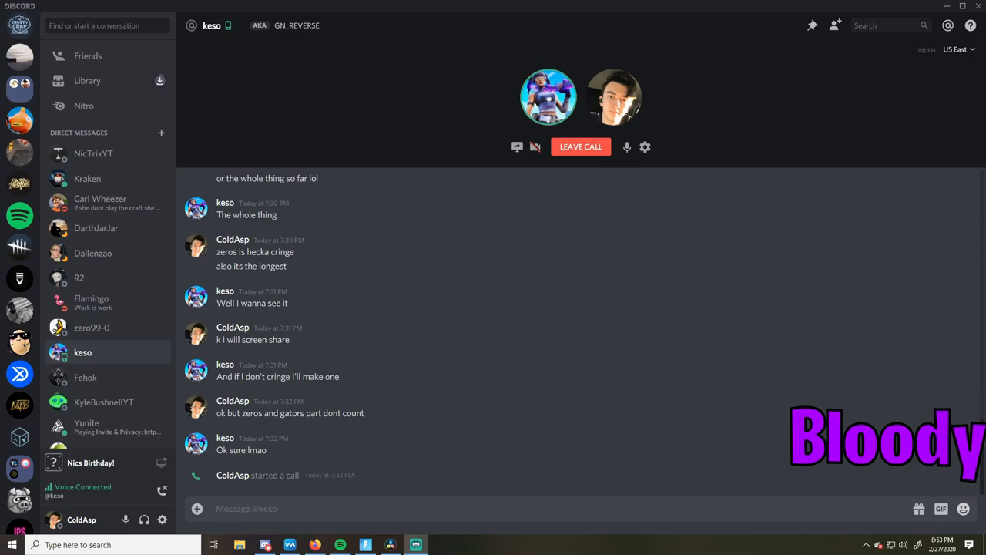
pyautogui.click(84, 154)
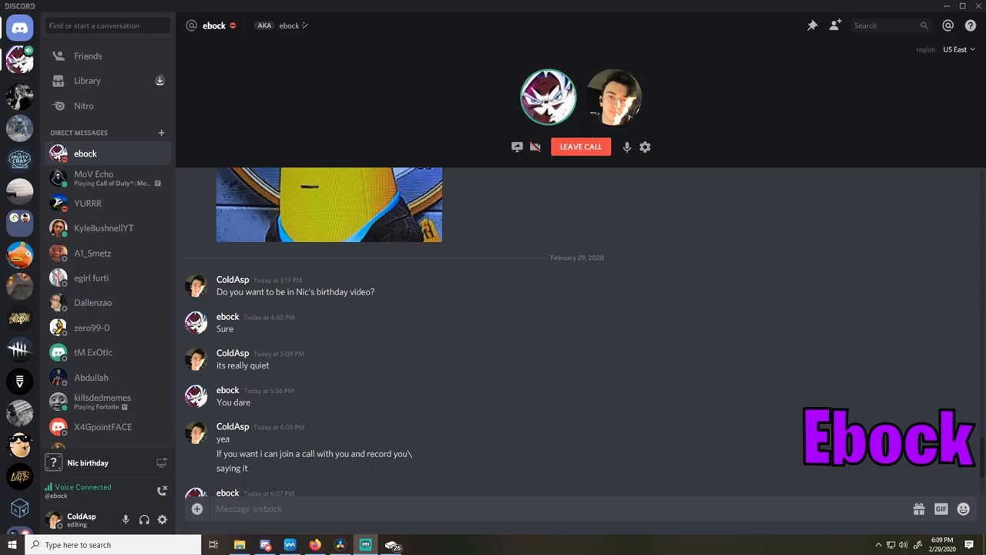
# - Show the killsdedmemes call, then the voice call with Salmon Beast
pyautogui.click(102, 401)
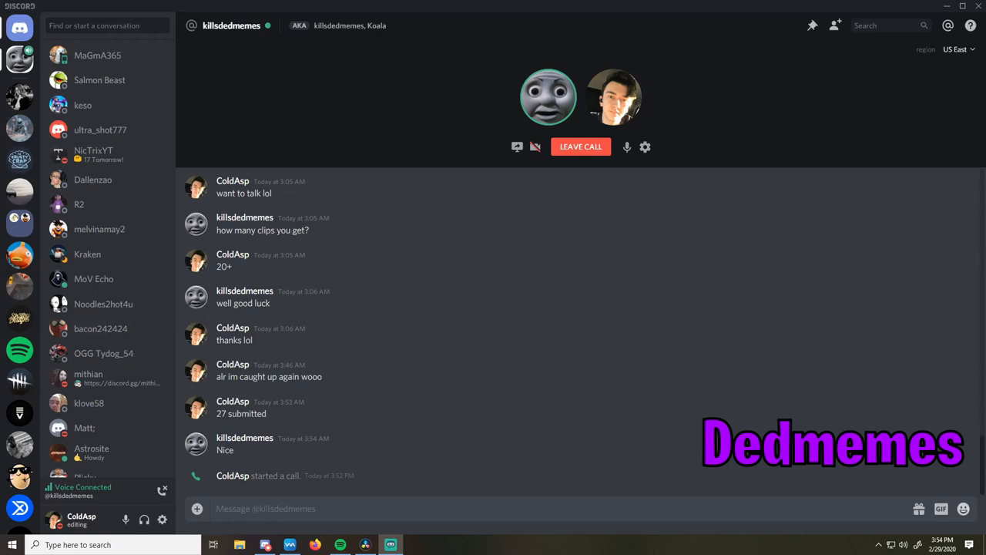
pyautogui.click(98, 80)
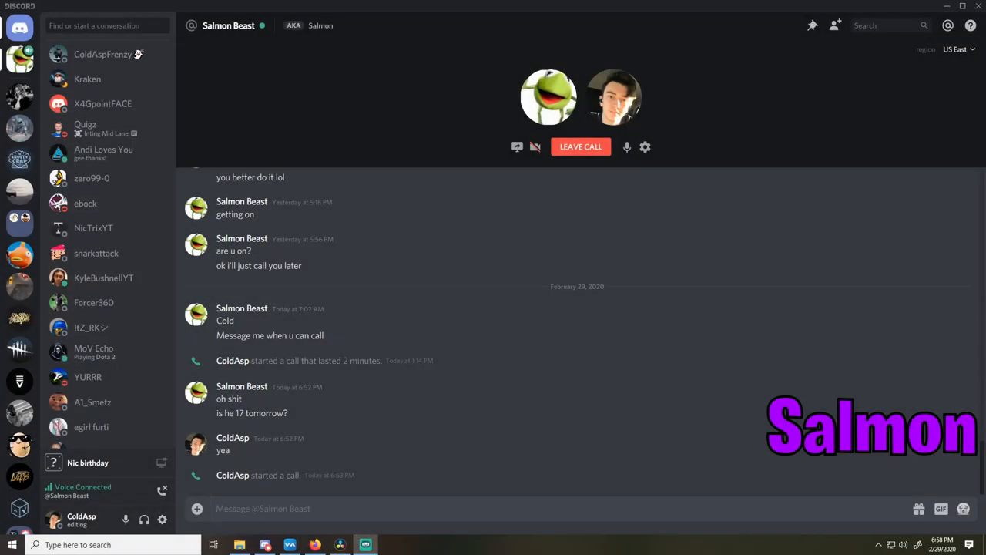